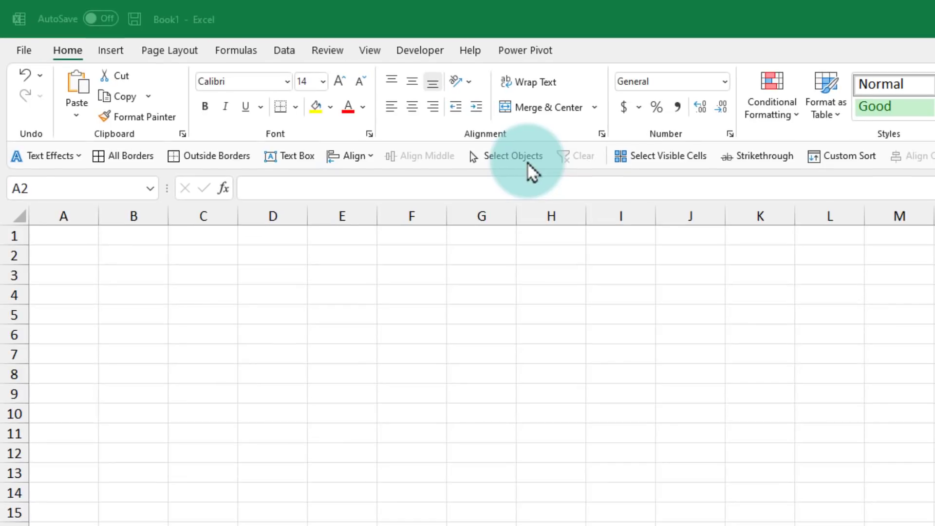
{"action": "mouse_move", "coordinate": [275, 169]}
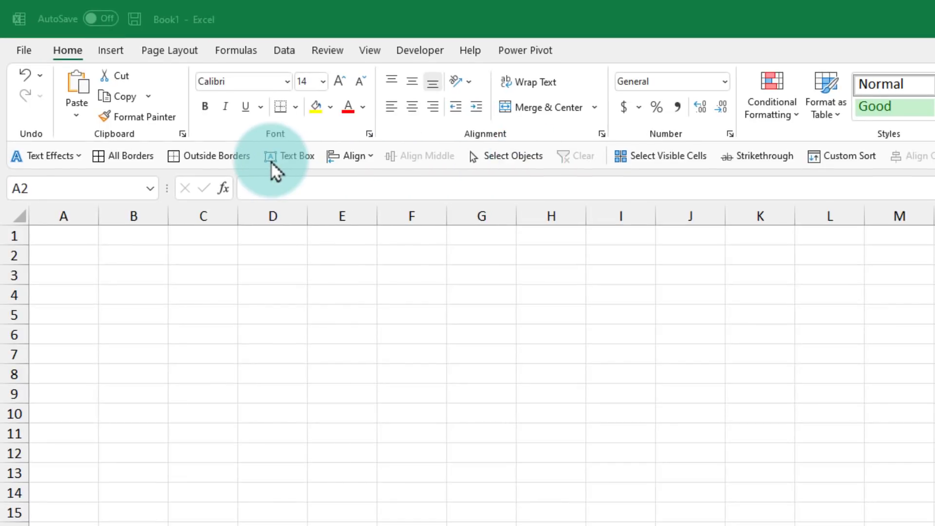
{"action": "mouse_move", "coordinate": [42, 83]}
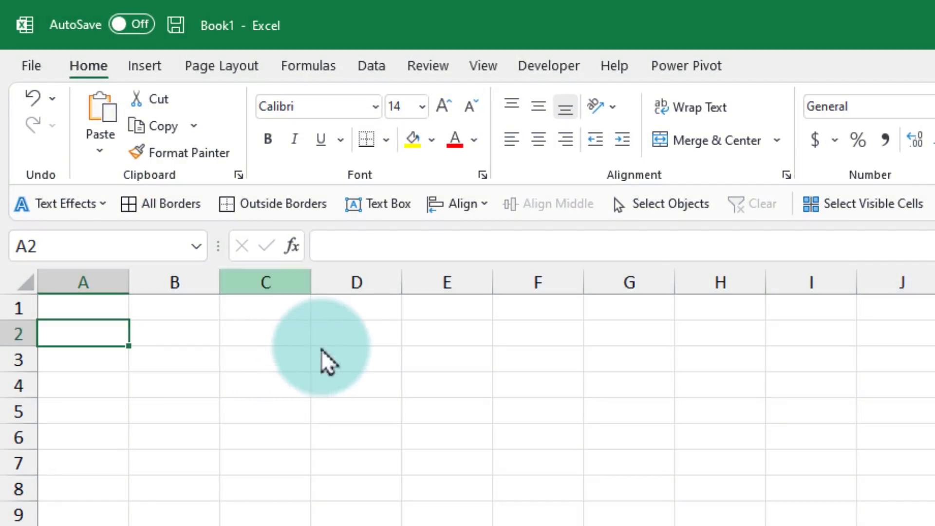
{"action": "mouse_move", "coordinate": [418, 319]}
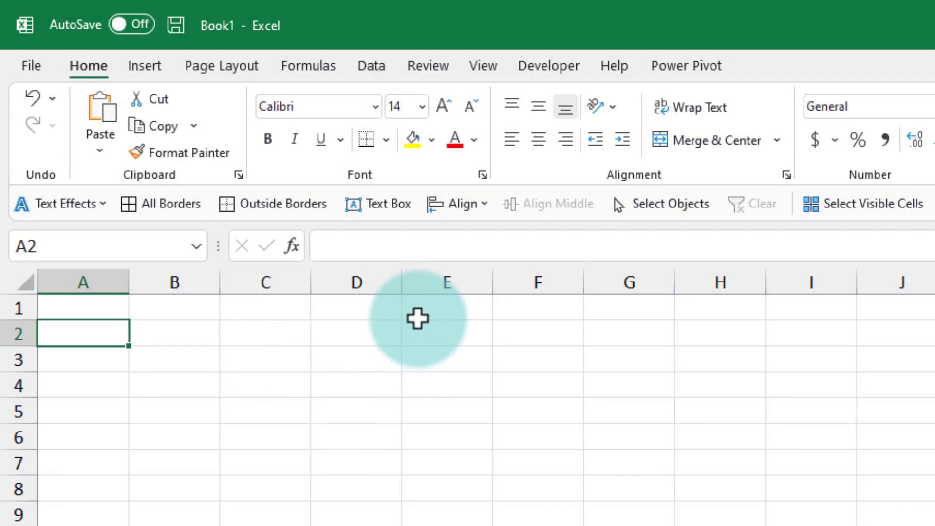
{"action": "mouse_move", "coordinate": [524, 516]}
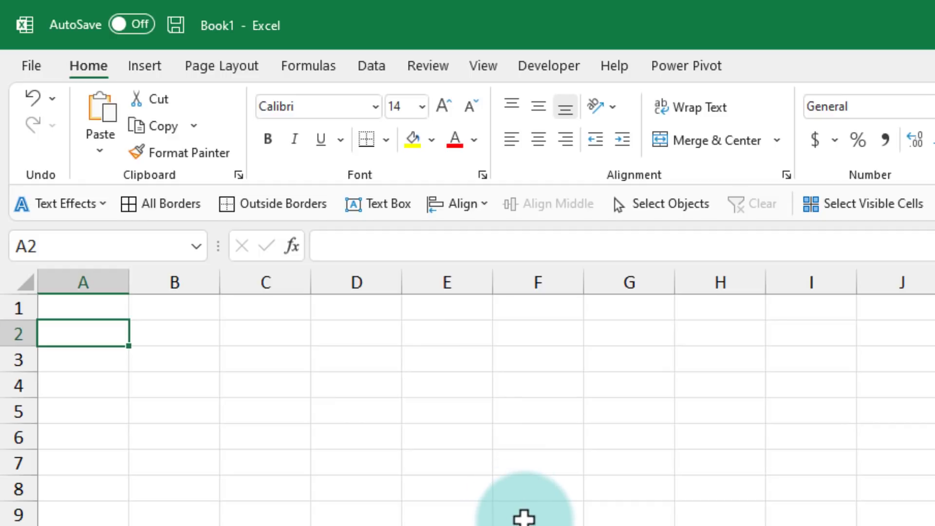
{"action": "mouse_move", "coordinate": [629, 336]}
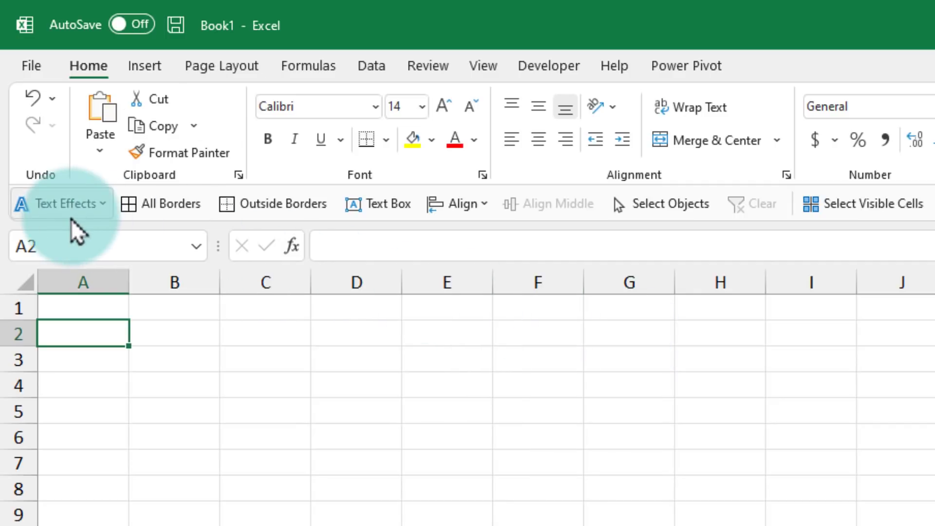
{"action": "mouse_move", "coordinate": [62, 204]}
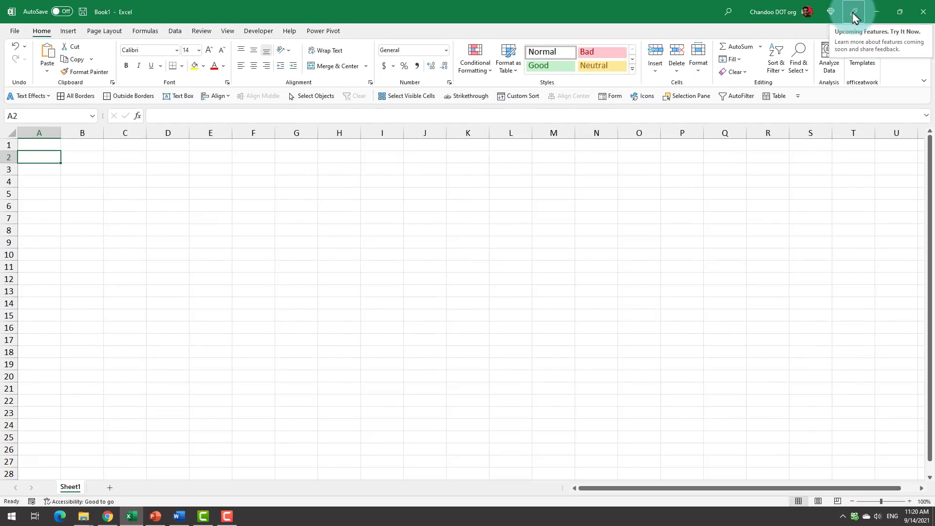
Step: Turn on Try the new experience from the Coming Soon panel and accept the restart prompt
{"action": "left_click", "coordinate": [853, 15]}
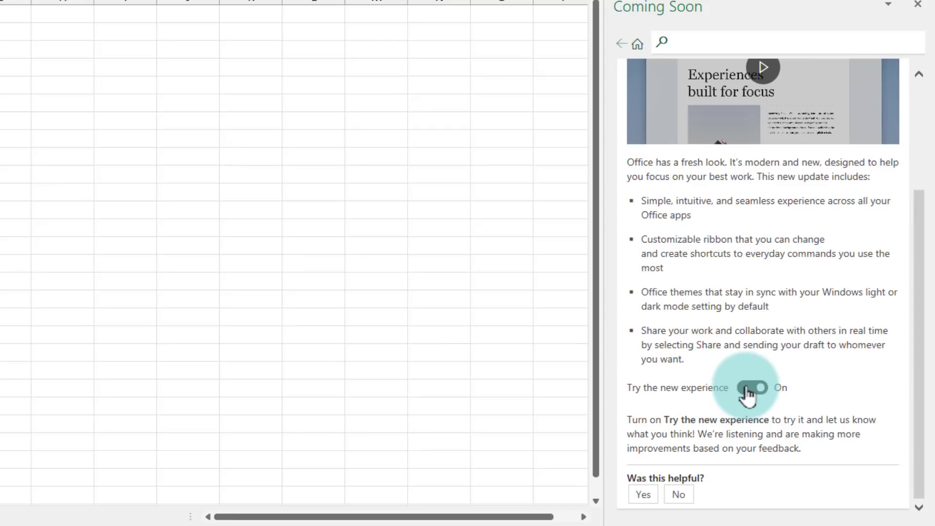
{"action": "left_click", "coordinate": [752, 387]}
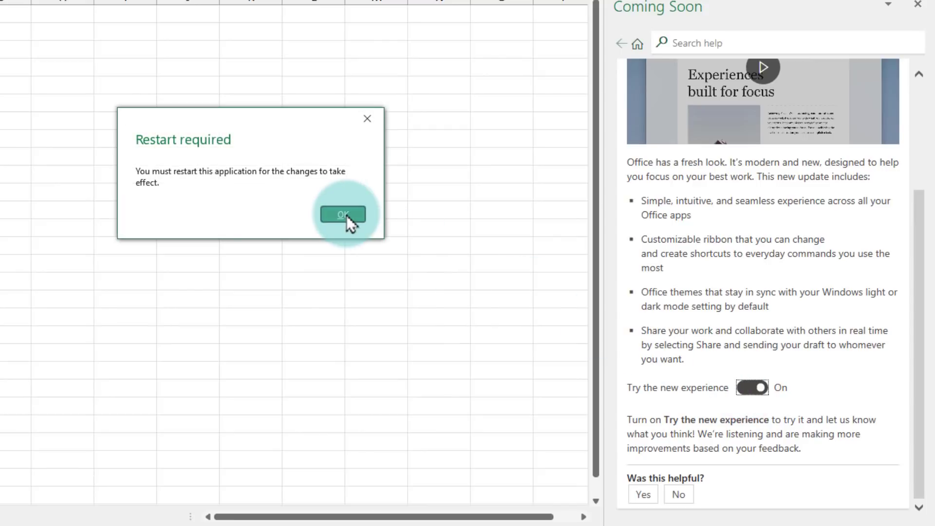
{"action": "left_click", "coordinate": [342, 214]}
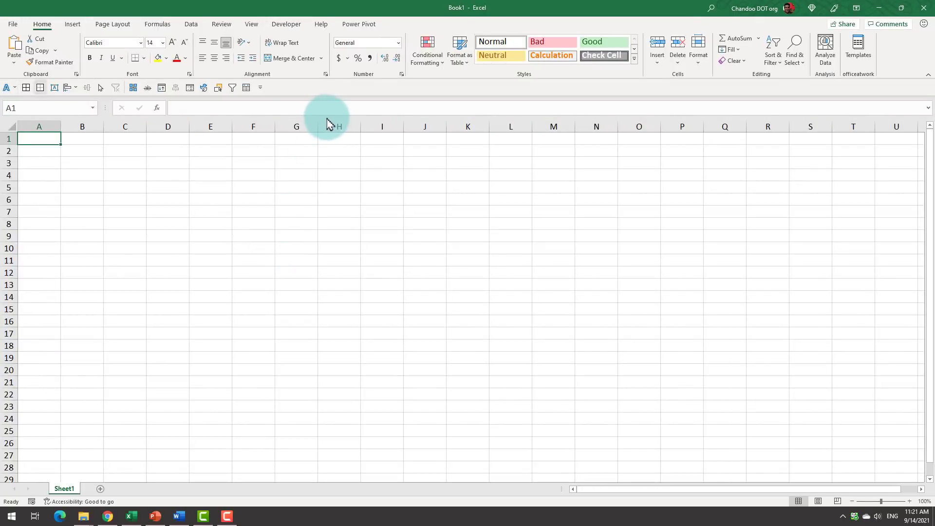
Step: Set the Quick Access Toolbar to Show Above the Ribbon, then reopen the Coming Soon panel
{"action": "left_click", "coordinate": [259, 88]}
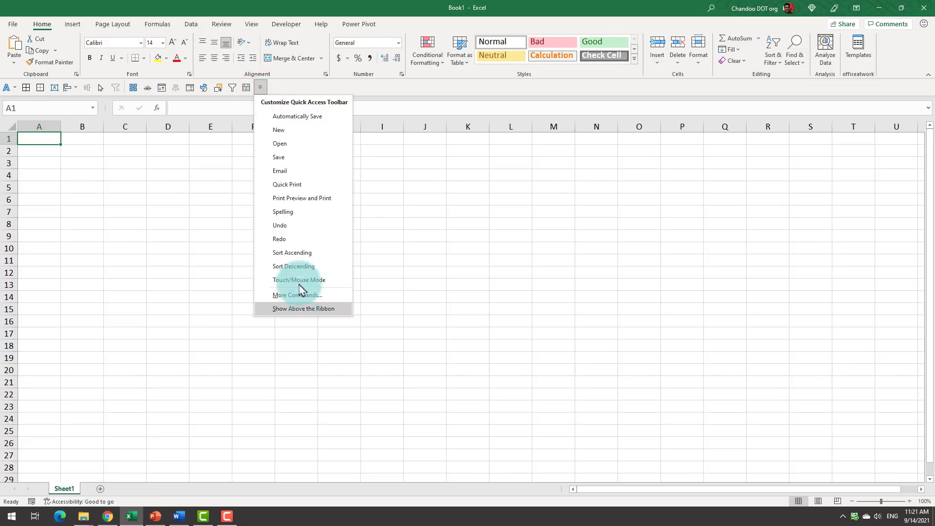
{"action": "left_click", "coordinate": [303, 309]}
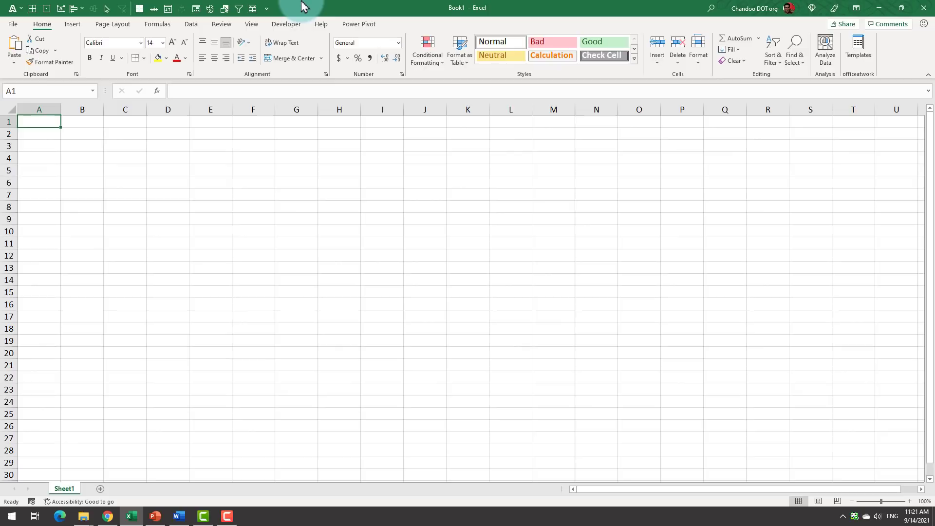
{"action": "mouse_move", "coordinate": [338, 19]}
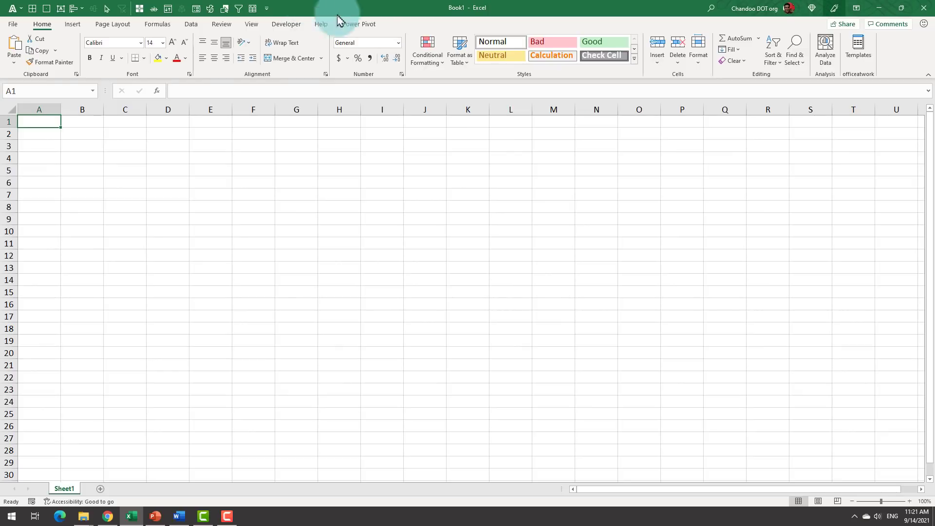
{"action": "left_click", "coordinate": [320, 23]}
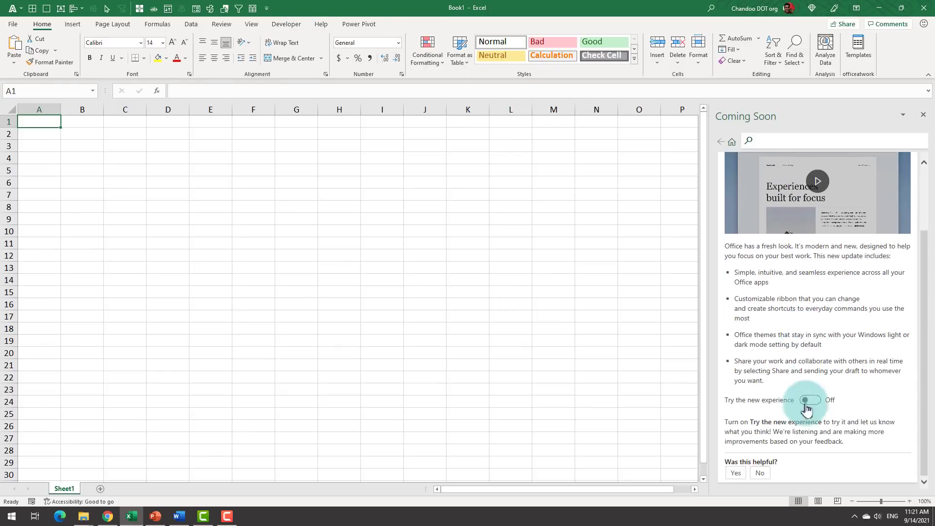
Step: Toggle Try the new experience Off and go to the File backstage home
{"action": "left_click", "coordinate": [809, 400]}
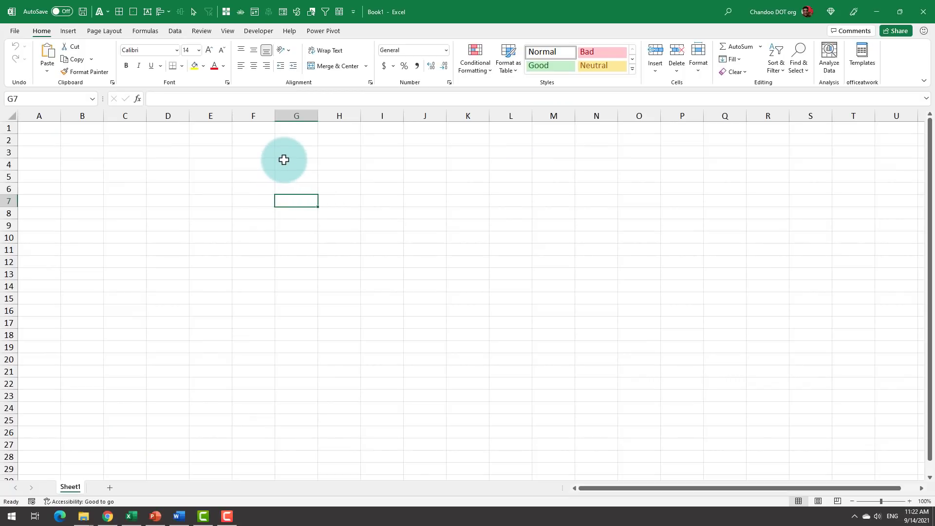
{"action": "mouse_move", "coordinate": [287, 166]}
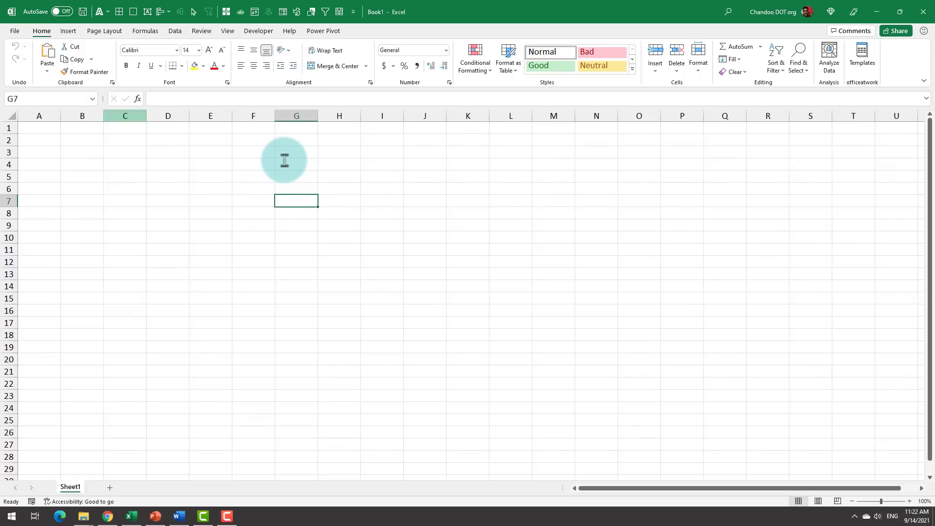
{"action": "left_click", "coordinate": [14, 31]}
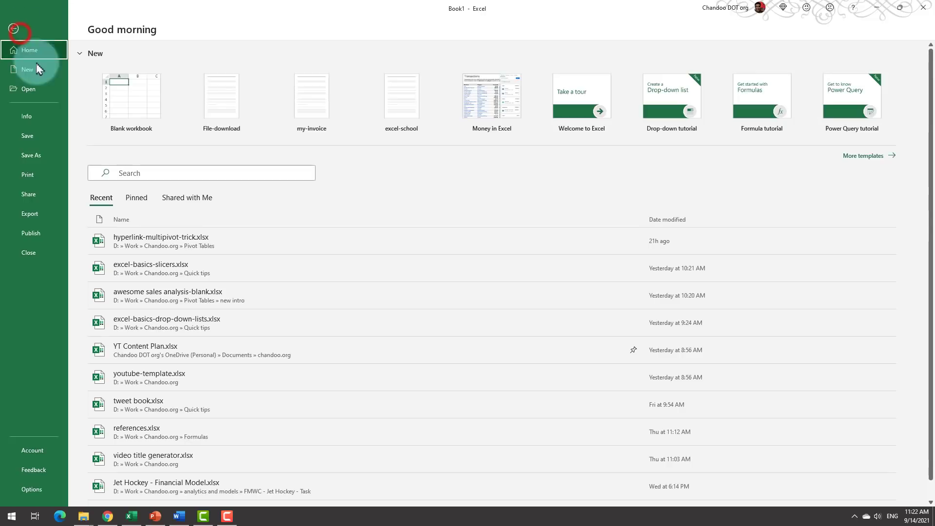
{"action": "mouse_move", "coordinate": [41, 447]}
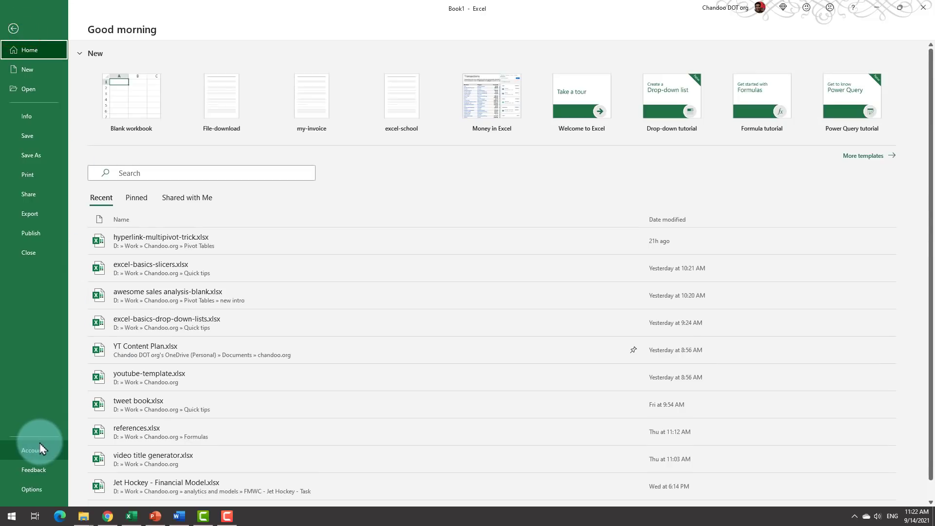
Step: On the Account page, try the Dark Gray Office theme and then another light theme
{"action": "left_click", "coordinate": [32, 450]}
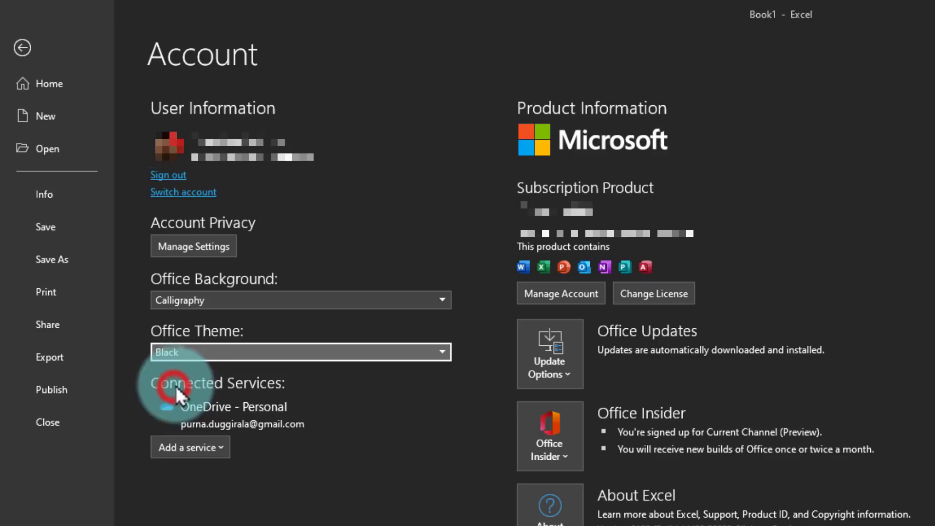
{"action": "left_click", "coordinate": [300, 352]}
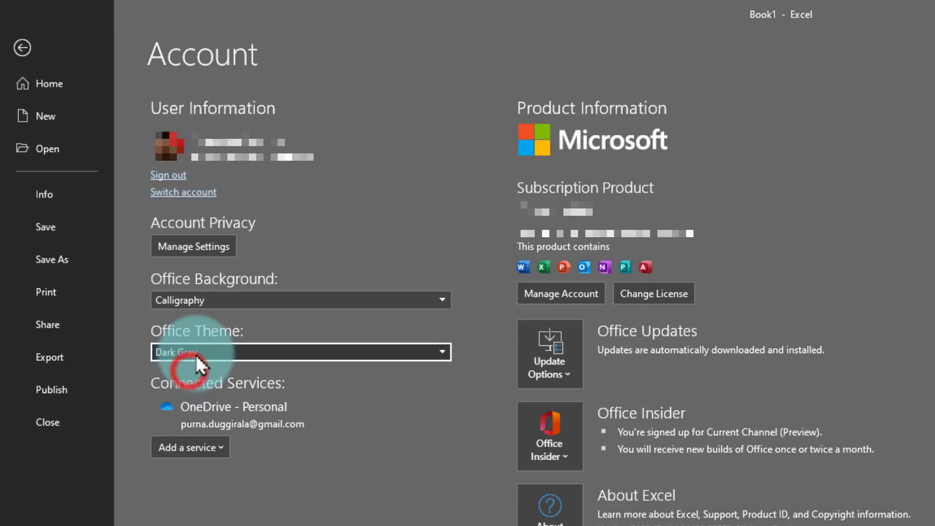
{"action": "left_click", "coordinate": [300, 352]}
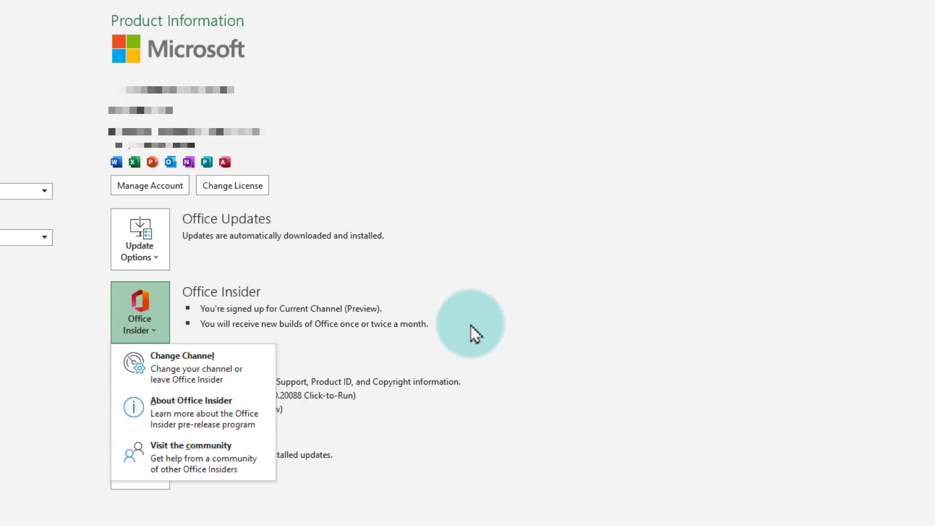
Step: Open the About Office Insider information page from the Account page's Office Insider button
{"action": "left_click", "coordinate": [140, 311]}
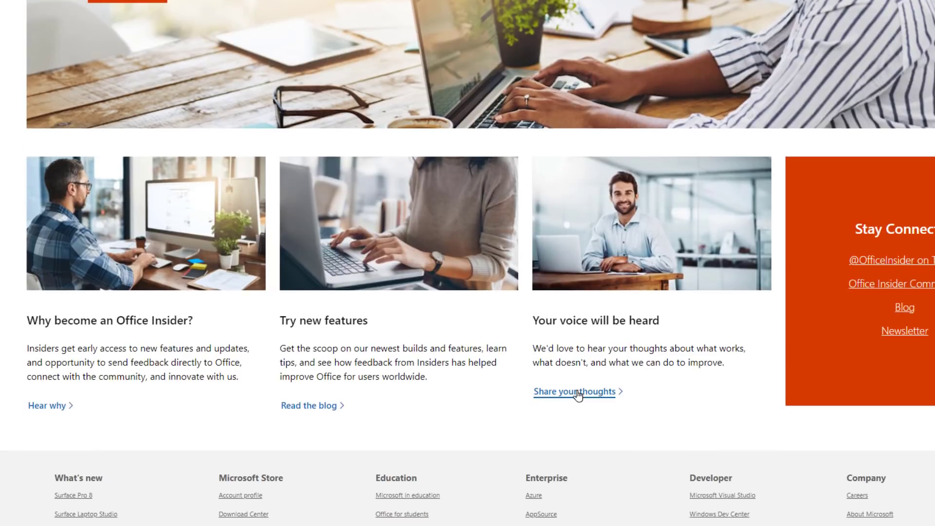
Step: Open the Office Insider Handbook and scroll to the Current Channel (Preview) insider level
{"action": "left_click", "coordinate": [573, 392]}
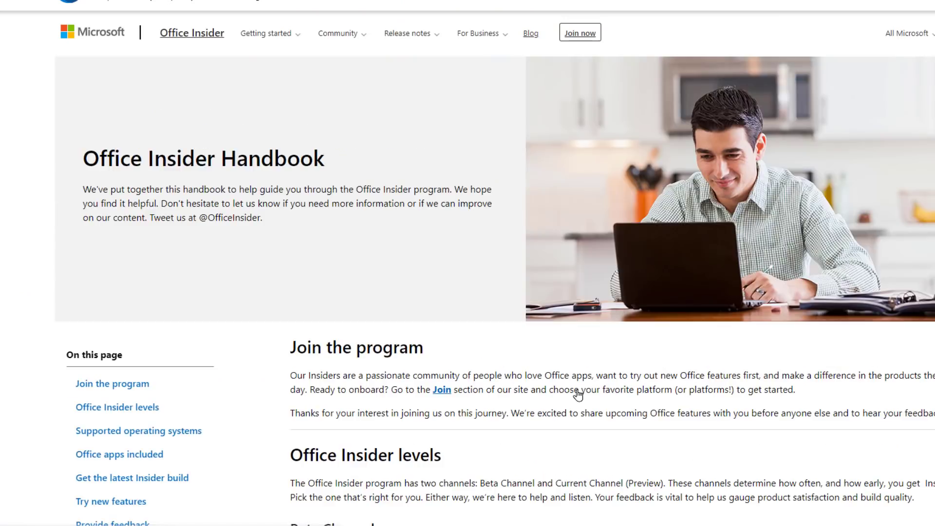
{"action": "scroll", "scroll_direction": "down", "scroll_amount": 3}
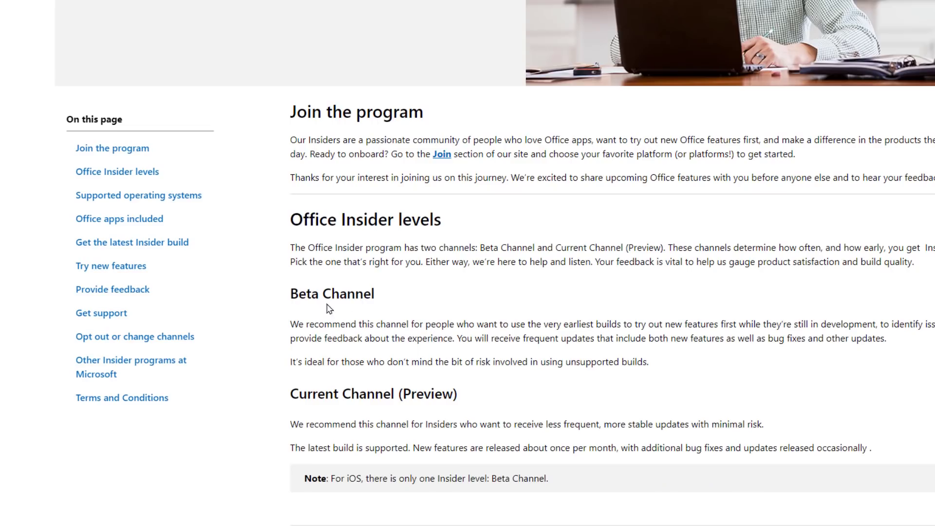
{"action": "scroll", "scroll_direction": "down", "scroll_amount": 3}
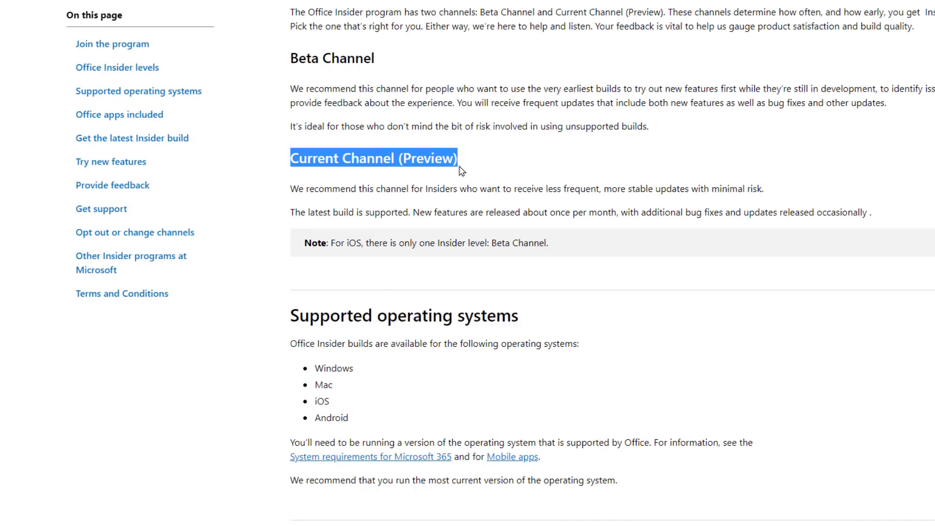
{"action": "mouse_move", "coordinate": [432, 207]}
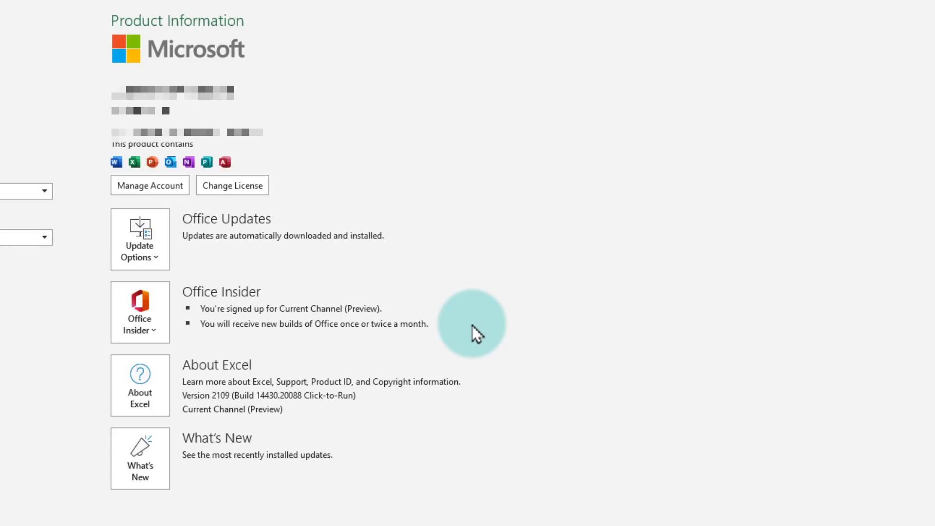
Step: Leave the Backstage view and return to the blank Book1 worksheet
{"action": "left_click", "coordinate": [353, 12]}
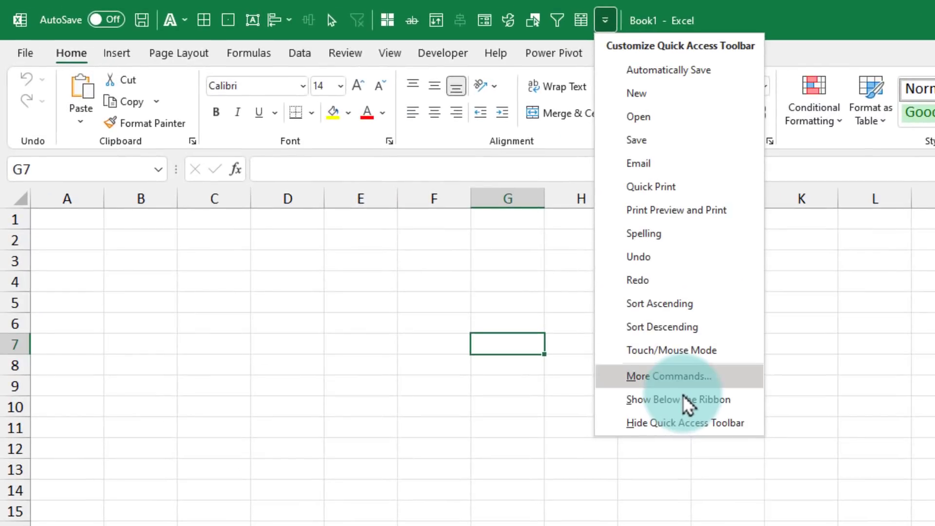
Step: Move the Quick Access Toolbar to Show Below the Ribbon with labelled commands
{"action": "left_click", "coordinate": [677, 400]}
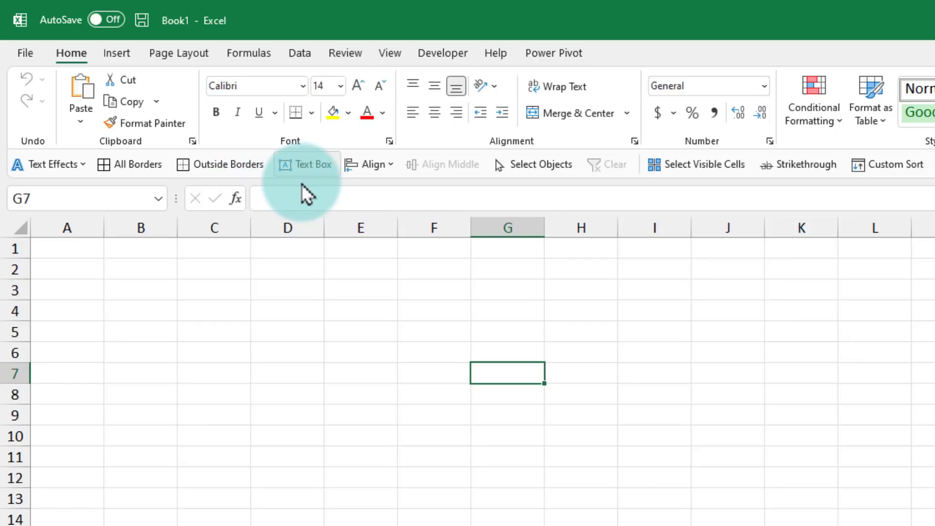
{"action": "mouse_move", "coordinate": [306, 163]}
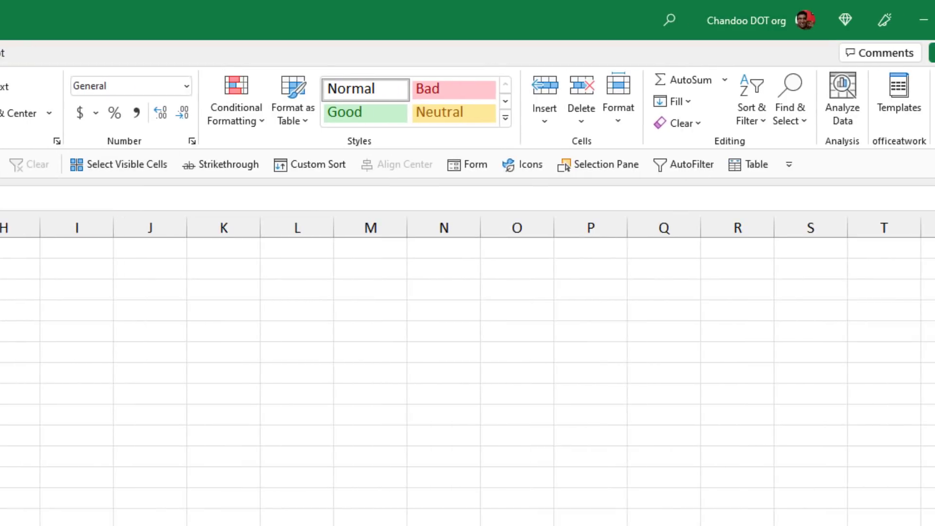
{"action": "mouse_move", "coordinate": [119, 164]}
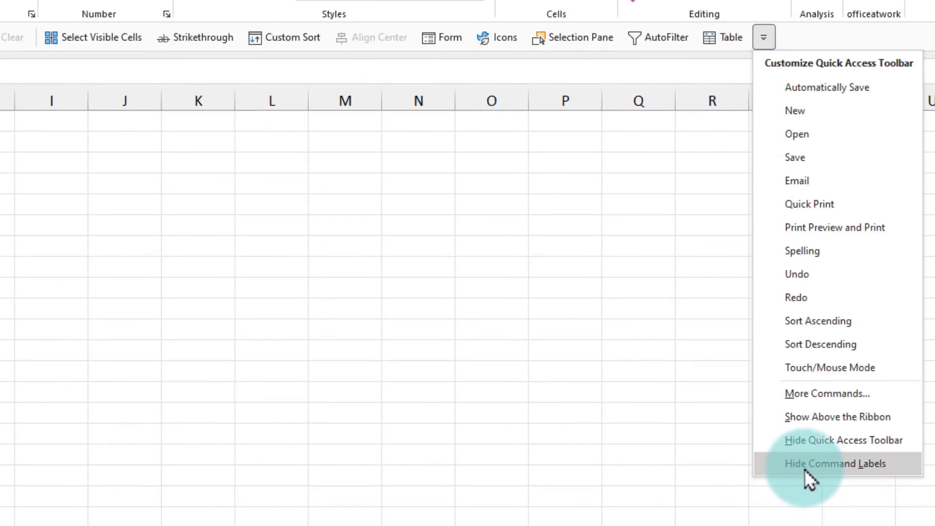
Step: Apply Hide Command Labels so the toolbar shows icons only, briefly viewing the insert commands
{"action": "left_click", "coordinate": [834, 464]}
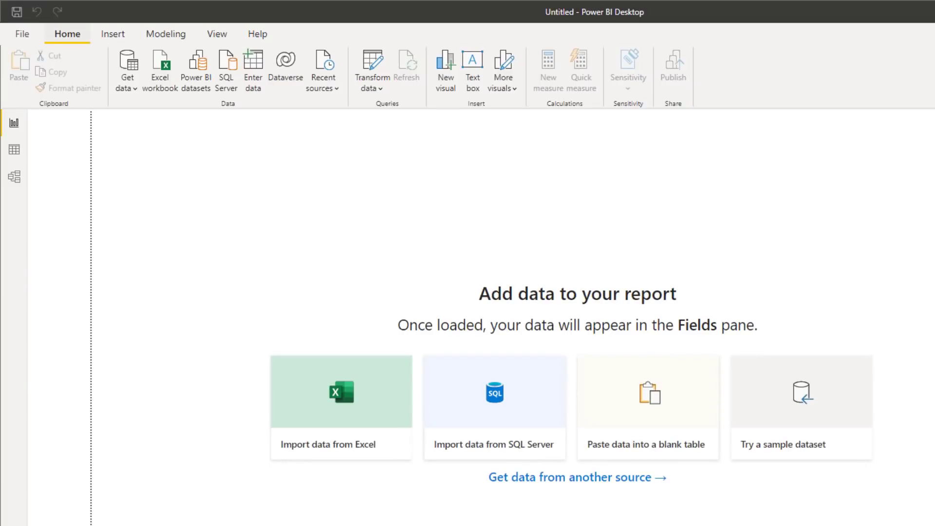
{"action": "left_click", "coordinate": [113, 33]}
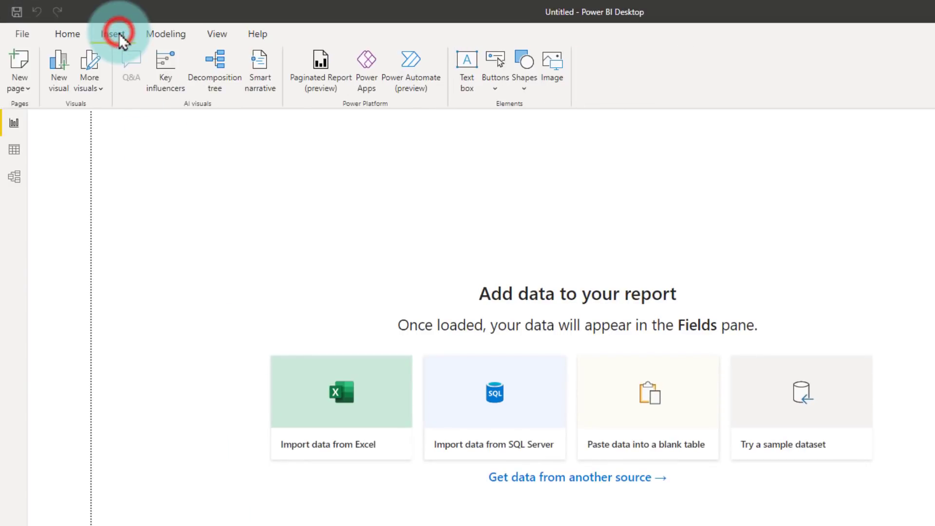
{"action": "left_click", "coordinate": [113, 33]}
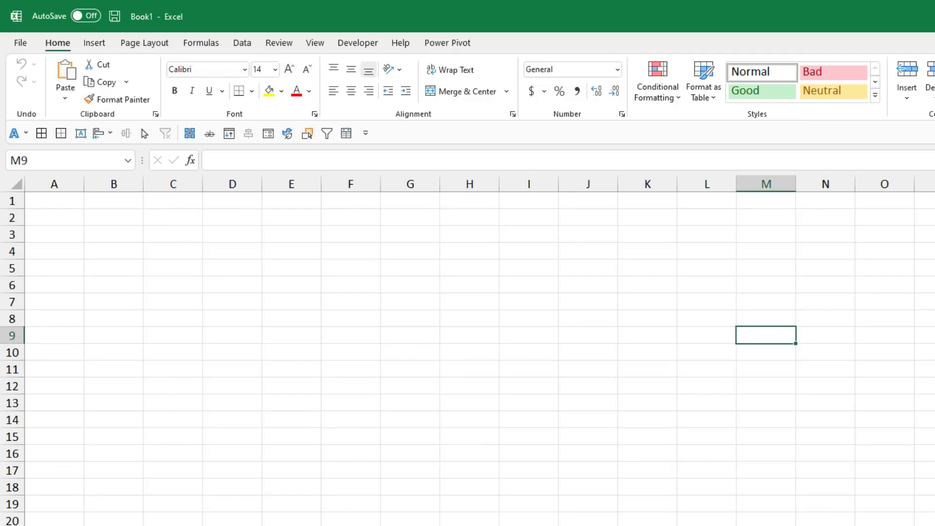
{"action": "mouse_move", "coordinate": [709, 150]}
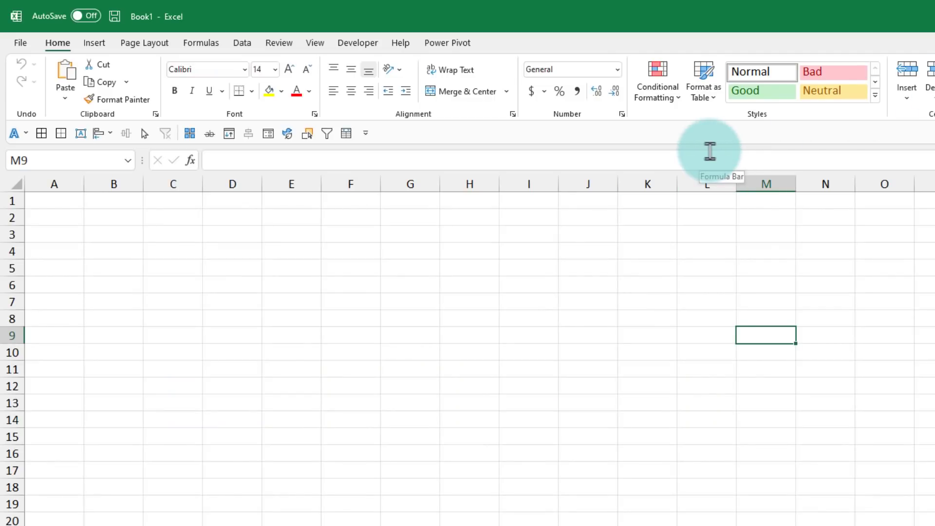